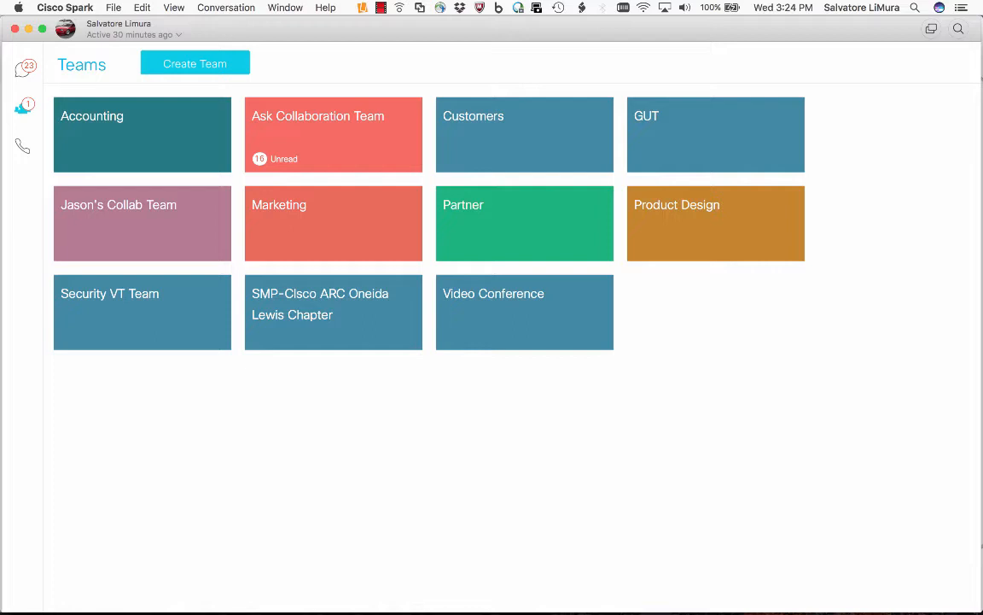
{"action": "mouse_move", "coordinate": [715, 222]}
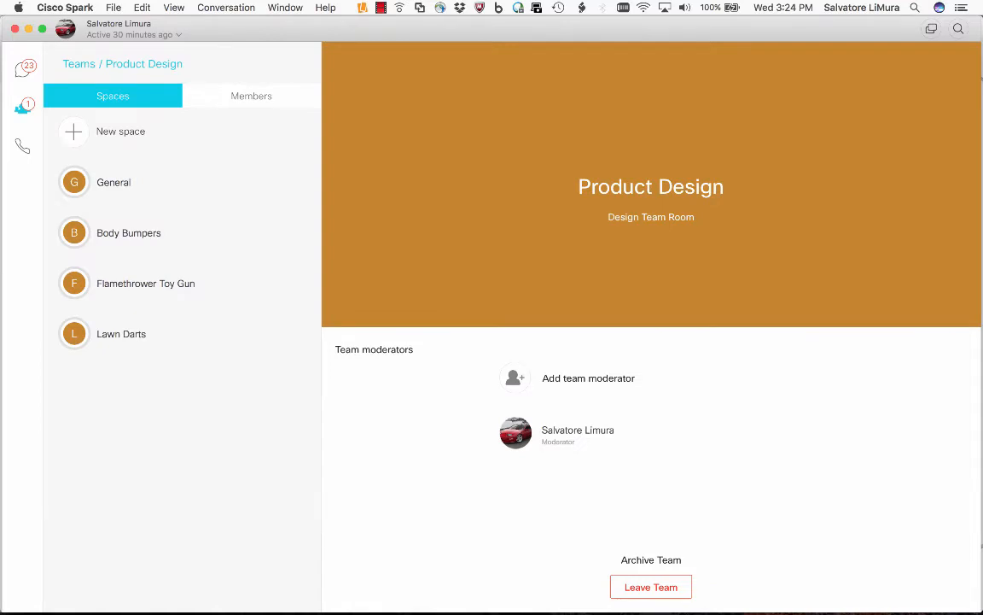
- Browse the Flamethrower Toy Gun and Lawn Darts spaces, then open Body Bumpers
{"action": "left_click", "coordinate": [128, 232]}
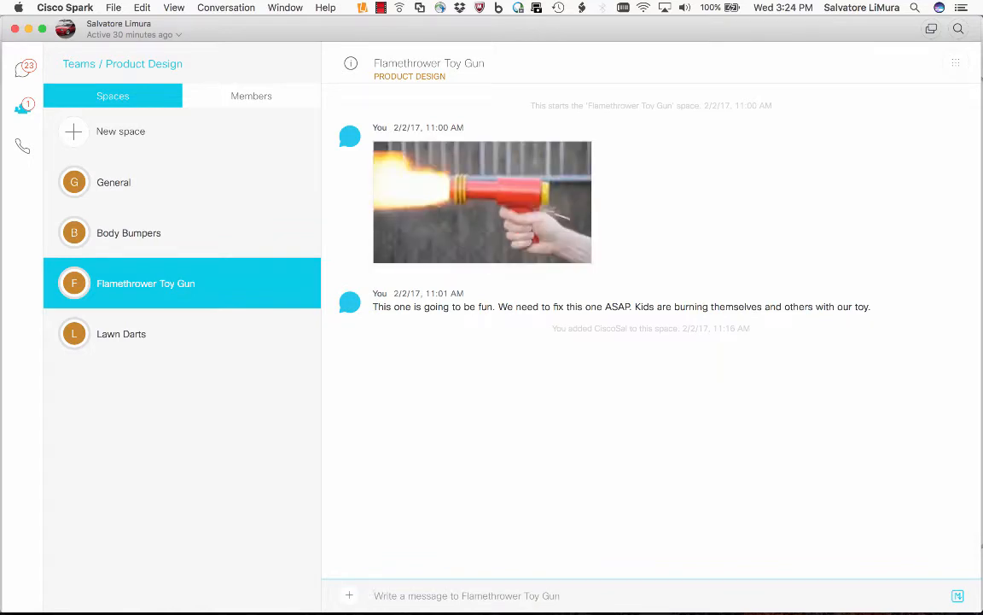
{"action": "left_click", "coordinate": [122, 333]}
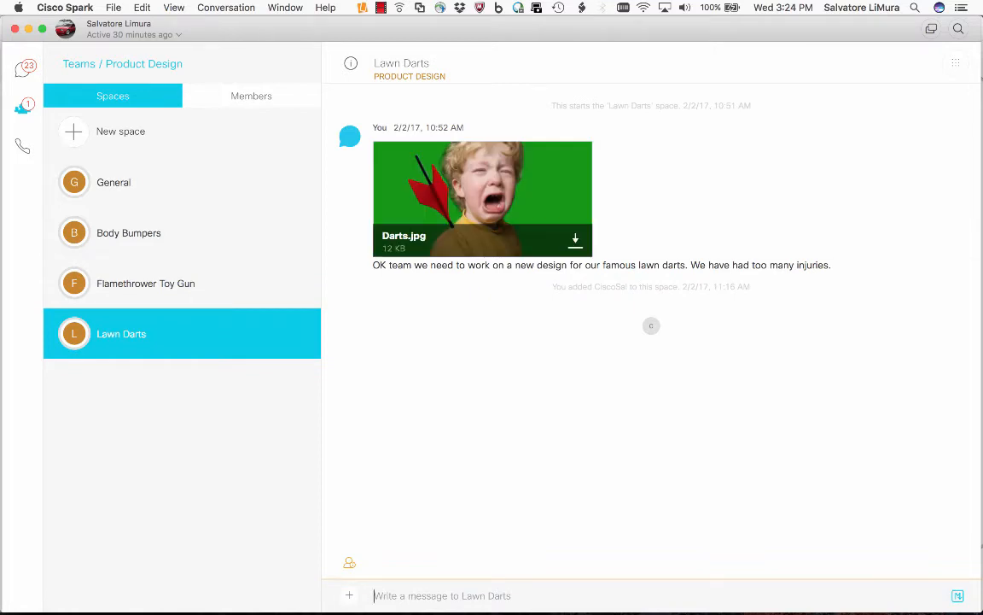
{"action": "left_click", "coordinate": [129, 232]}
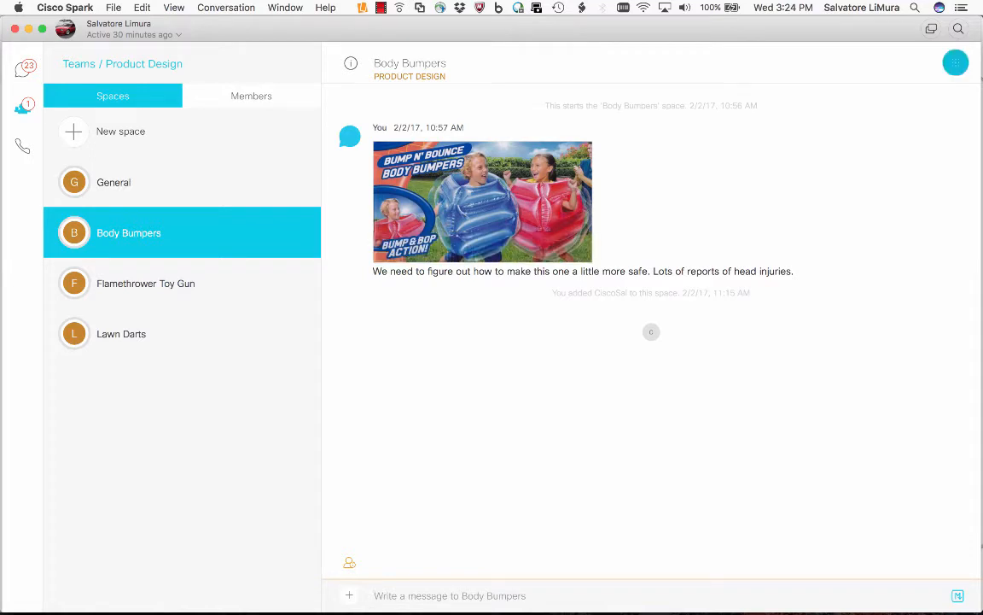
{"action": "mouse_move", "coordinate": [956, 62]}
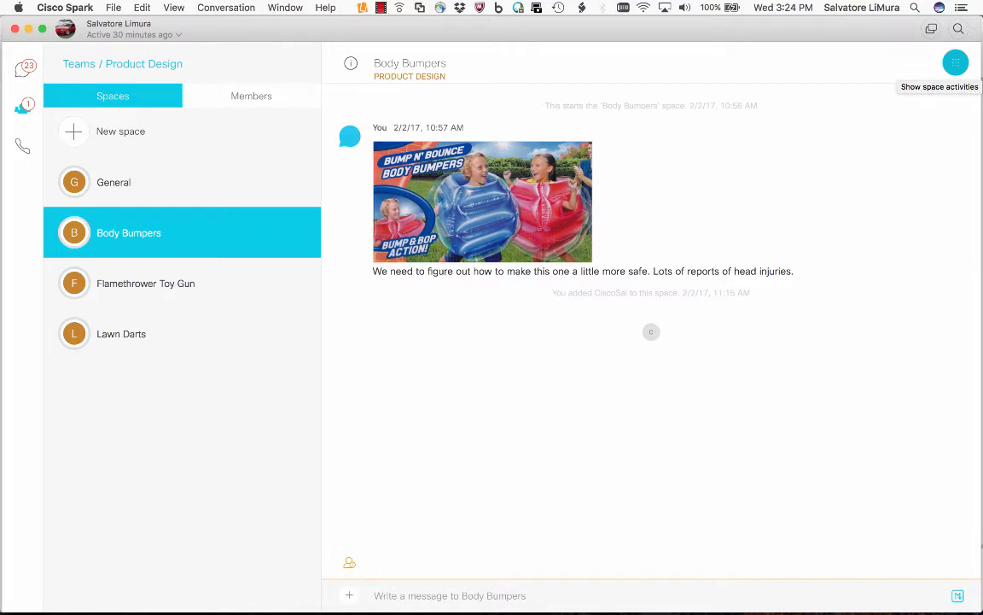
- Start a whiteboard from the Body Bumpers space's activities menu
{"action": "left_click", "coordinate": [956, 62]}
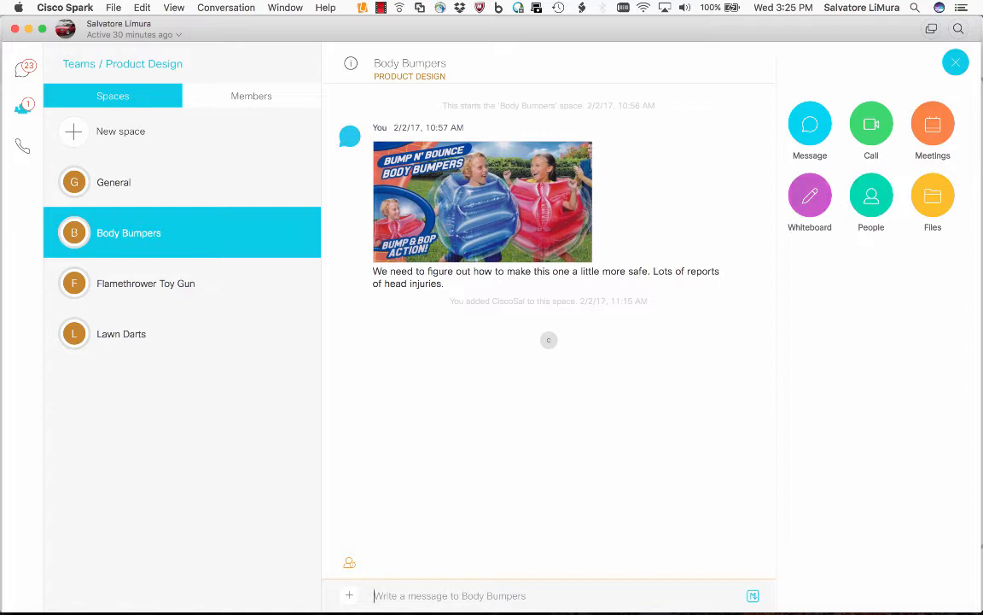
{"action": "left_click", "coordinate": [810, 194]}
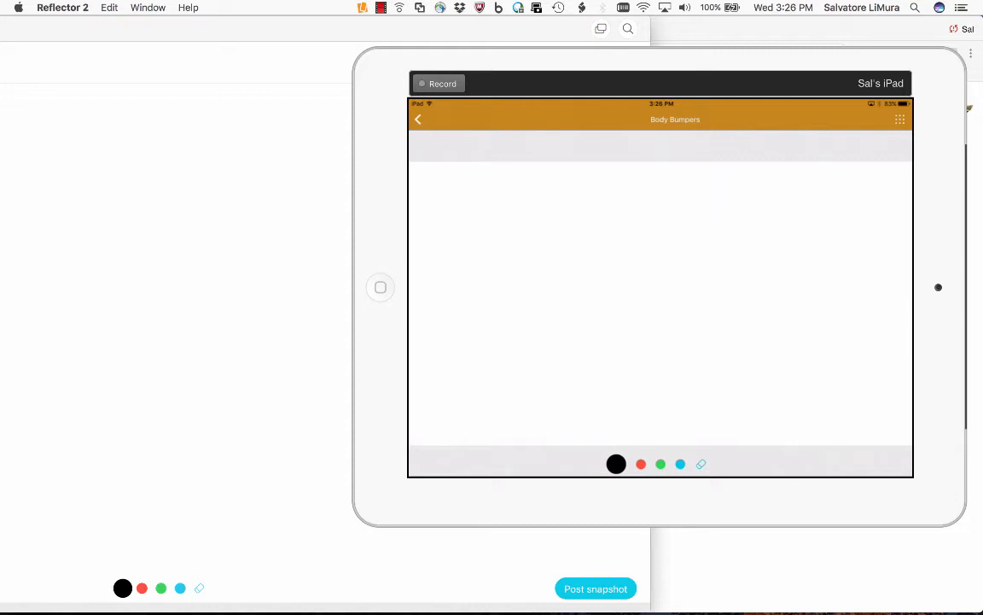
- Draw blue horizontal lines across the green box and a blue oval inside it
{"action": "left_click", "coordinate": [660, 463]}
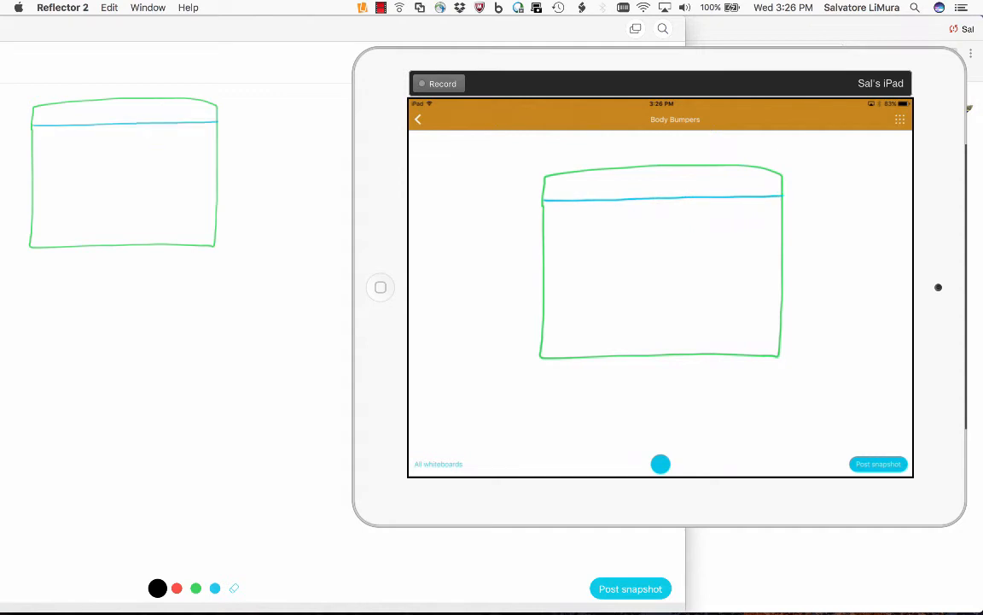
{"action": "left_click_drag", "start_coordinate": [546, 221], "coordinate": [778, 220]}
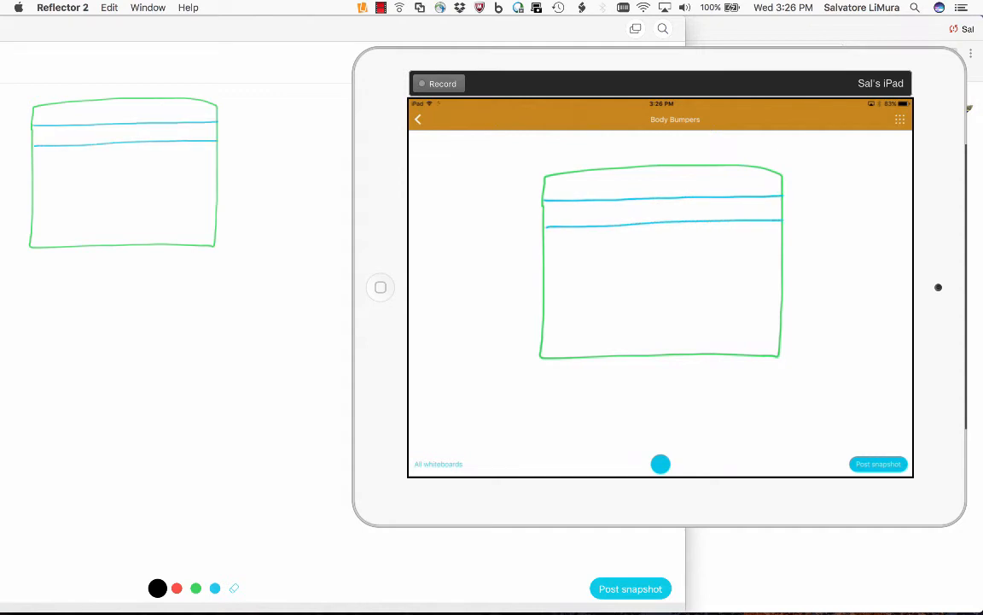
{"action": "left_click_drag", "start_coordinate": [546, 243], "coordinate": [786, 244]}
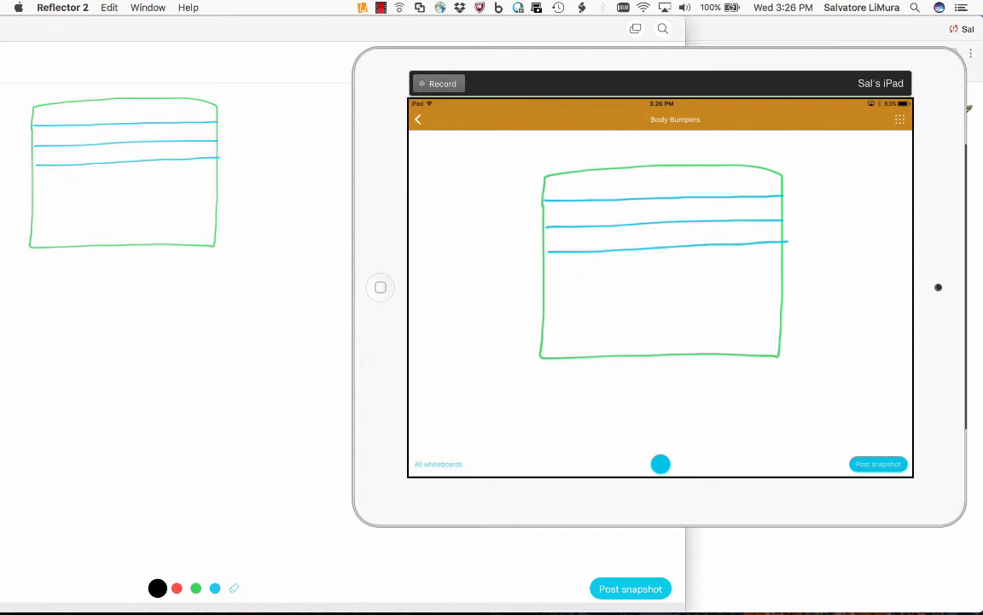
{"action": "left_click_drag", "start_coordinate": [645, 254], "coordinate": [662, 250]}
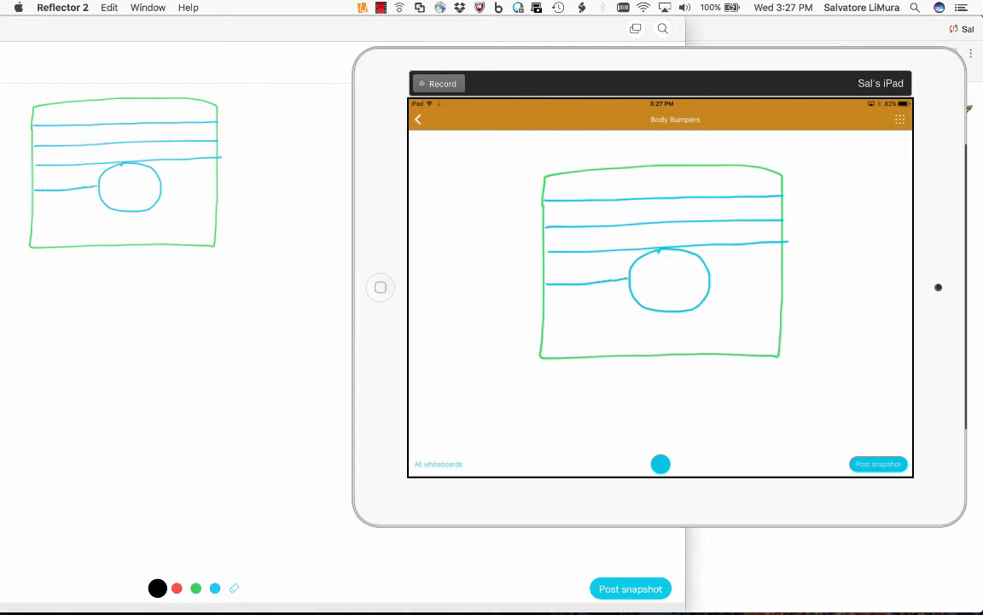
{"action": "left_click_drag", "start_coordinate": [701, 272], "coordinate": [751, 271]}
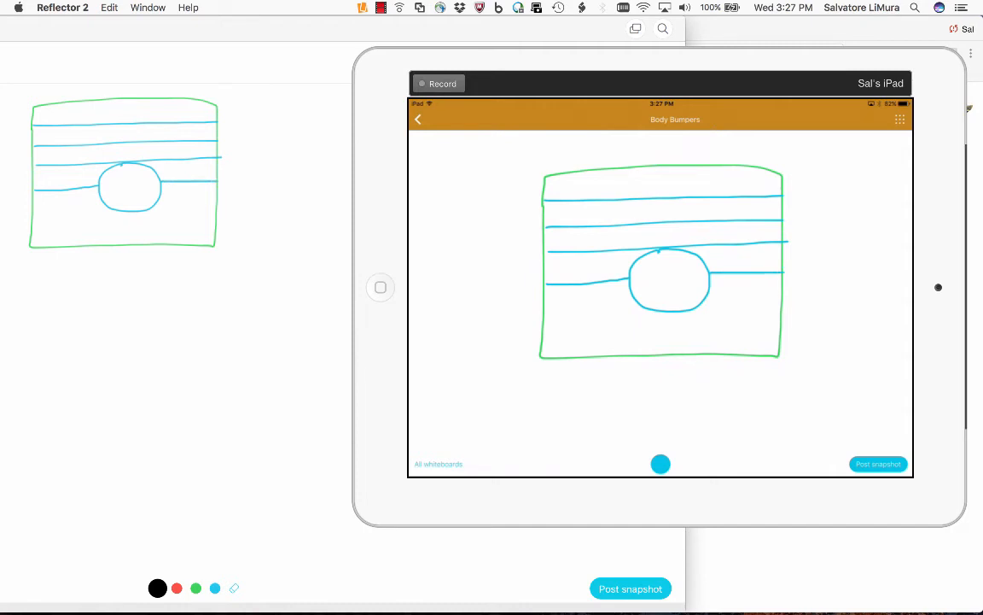
{"action": "left_click_drag", "start_coordinate": [544, 318], "coordinate": [709, 318]}
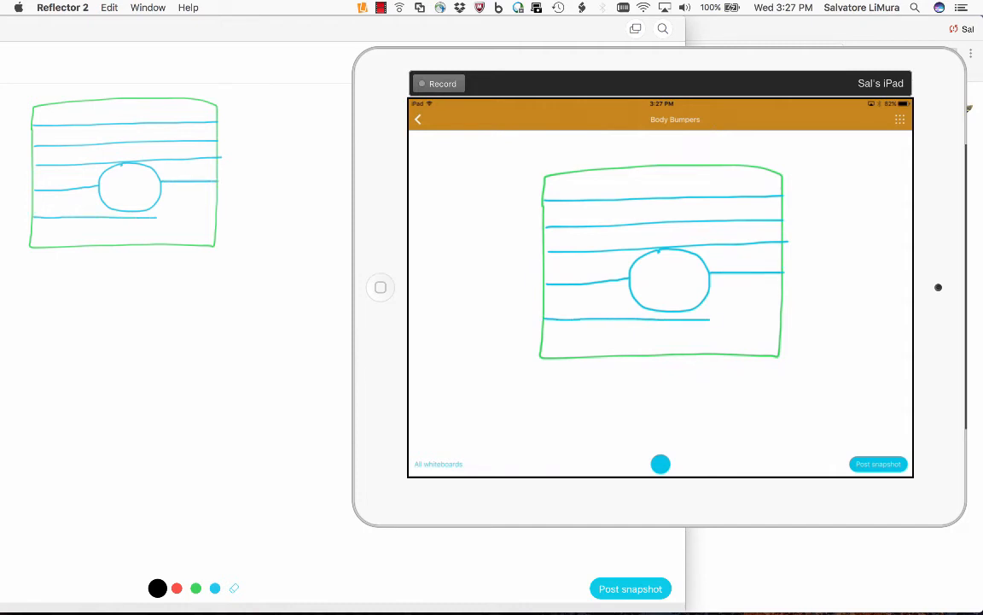
{"action": "left_click_drag", "start_coordinate": [547, 341], "coordinate": [602, 339]}
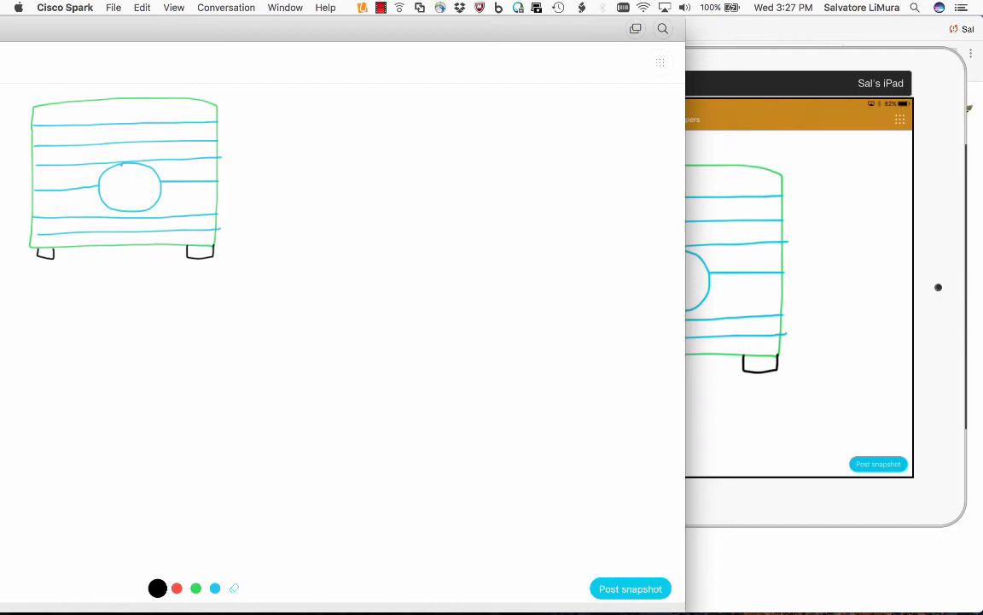
- Draw a red funnel-like shape to the right of the box in red ink
{"action": "left_click", "coordinate": [177, 588]}
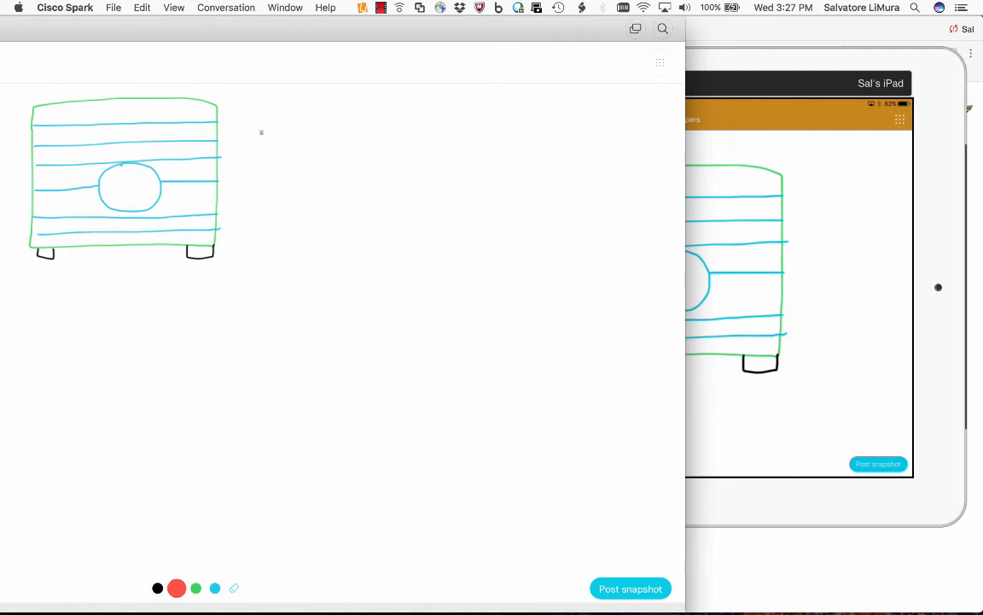
{"action": "left_click_drag", "start_coordinate": [256, 124], "coordinate": [431, 158]}
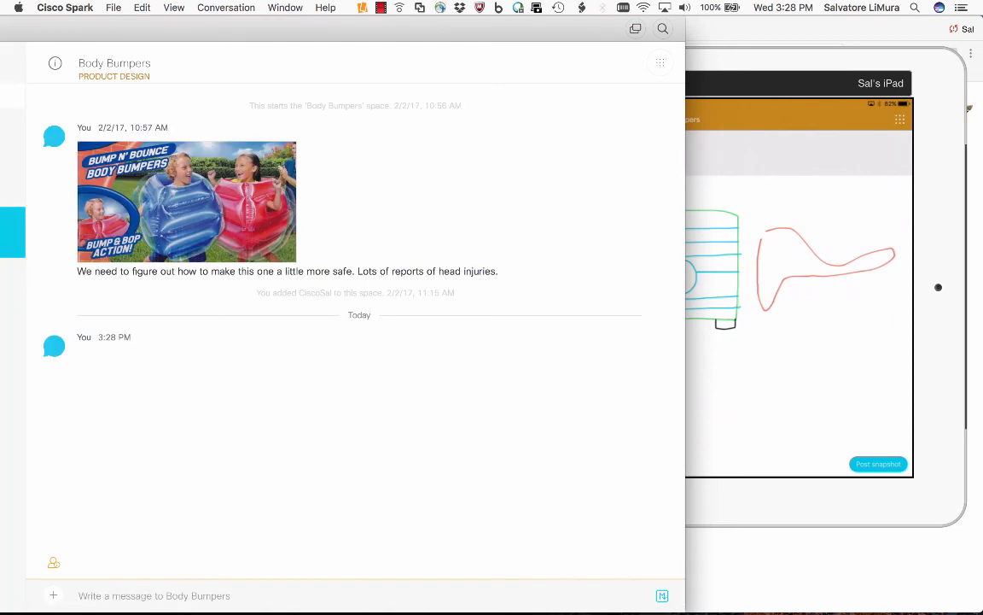
- Reopen the posted whiteboard snapshot from the Body Bumpers conversation
{"action": "left_click", "coordinate": [877, 464]}
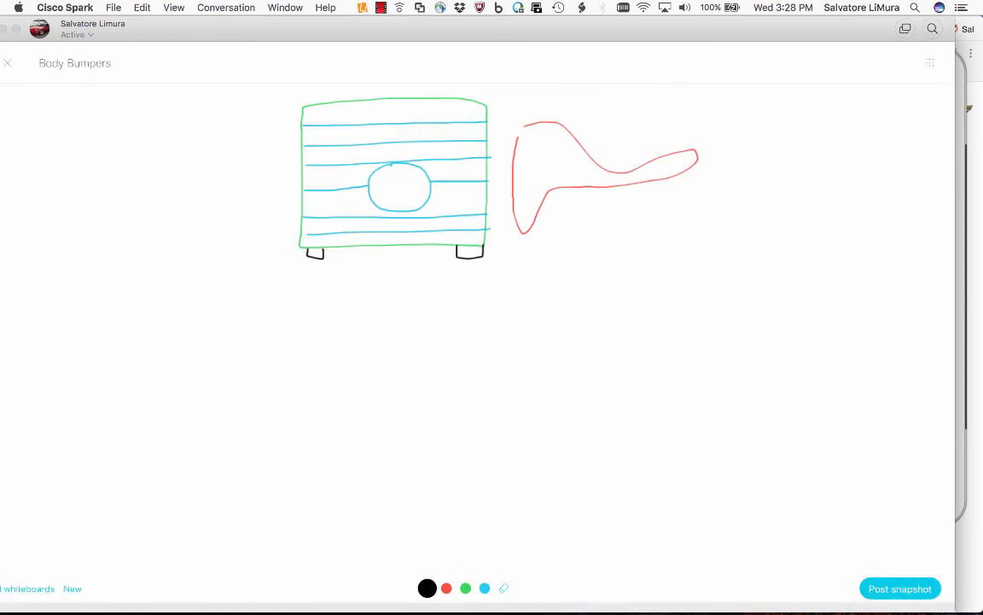
- Add a small green stroke above the box and scroll down the conversation
{"action": "left_click", "coordinate": [465, 588]}
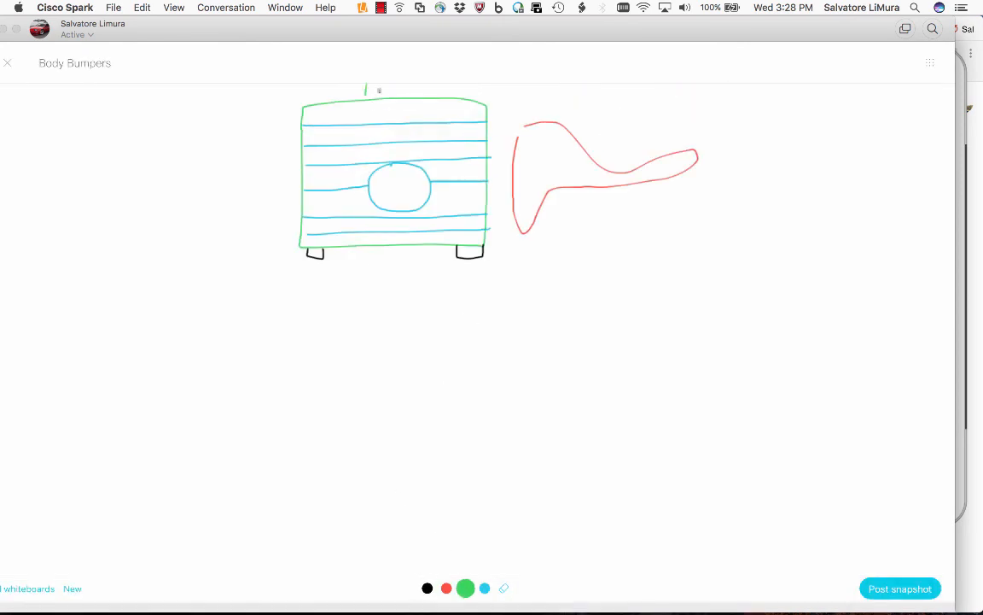
{"action": "left_click_drag", "start_coordinate": [367, 90], "coordinate": [418, 86]}
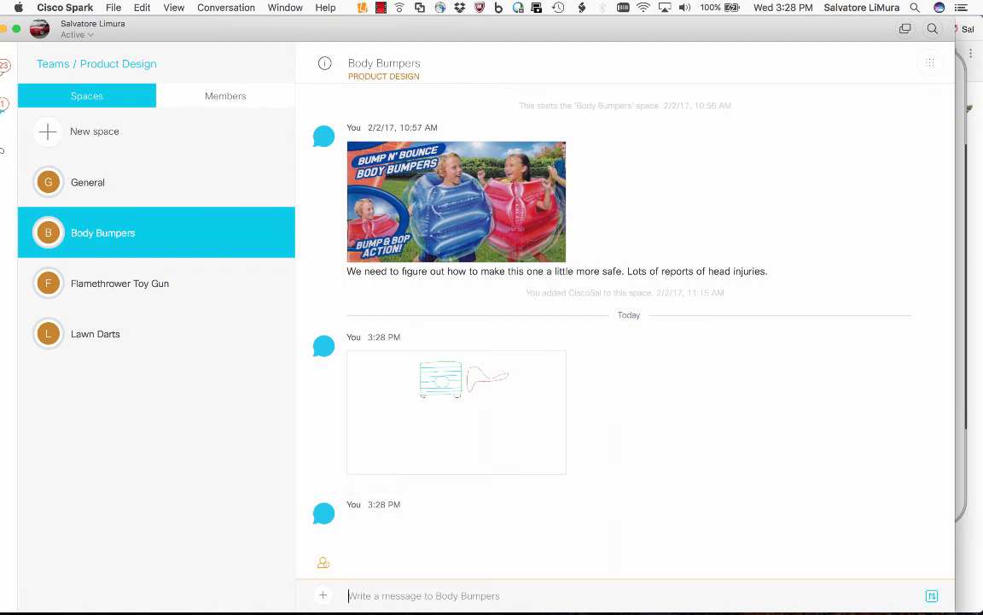
{"action": "scroll", "scroll_direction": "down", "scroll_amount": 3}
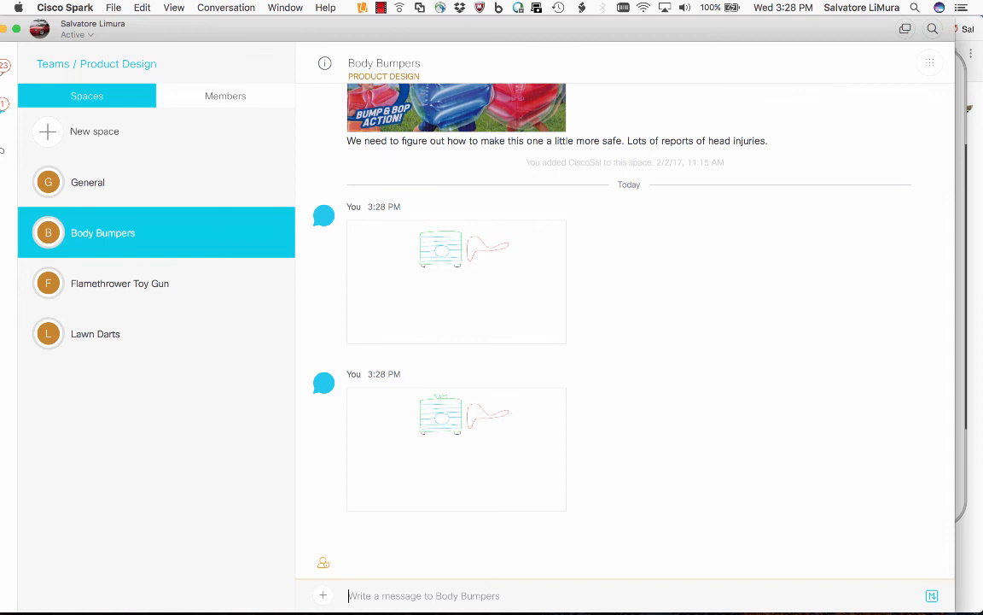